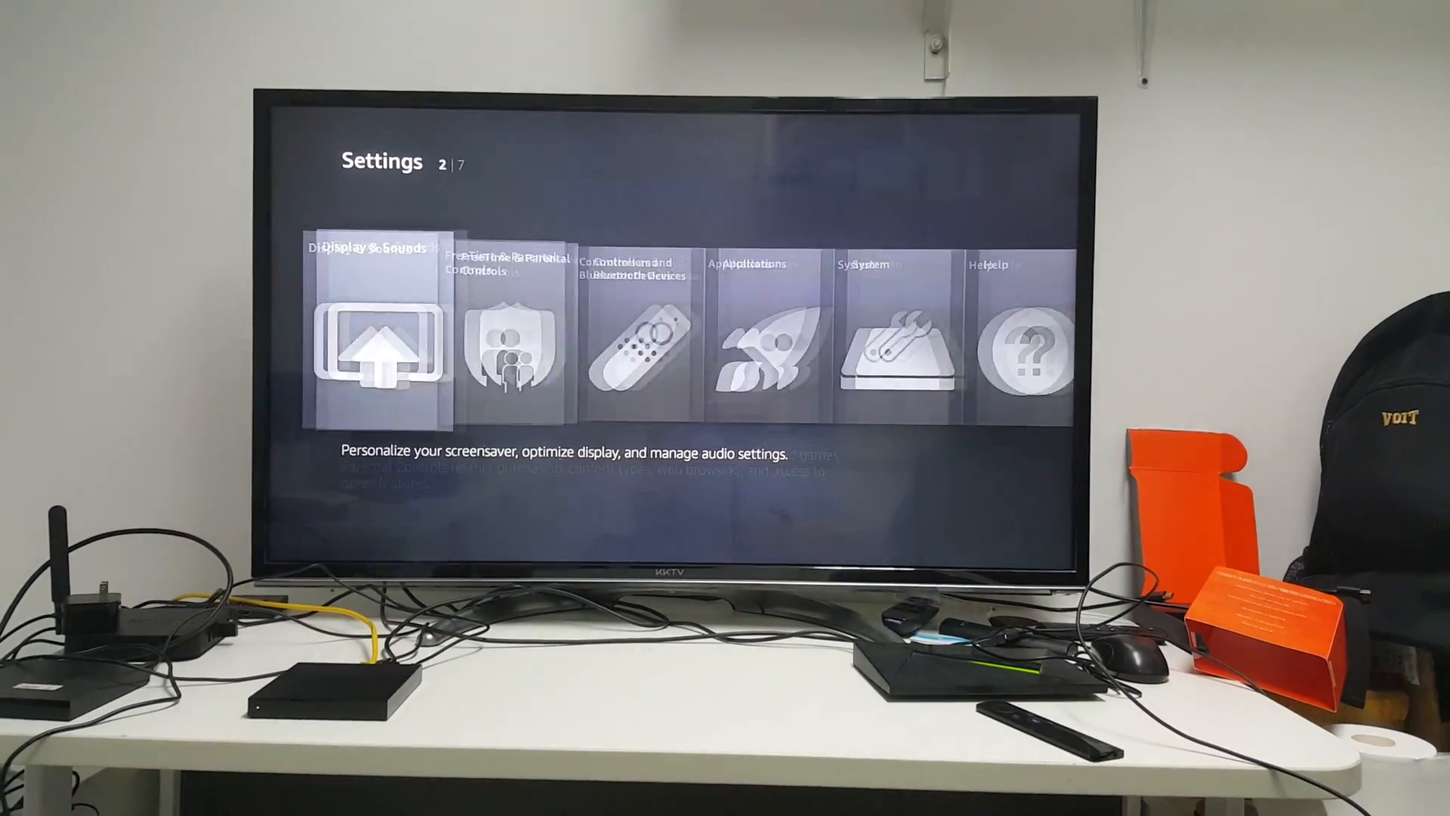
Enable Apps from Unknown Sources in Developer options and accept the warning
{"action": "scroll", "scroll_direction": "right", "scroll_amount": 3}
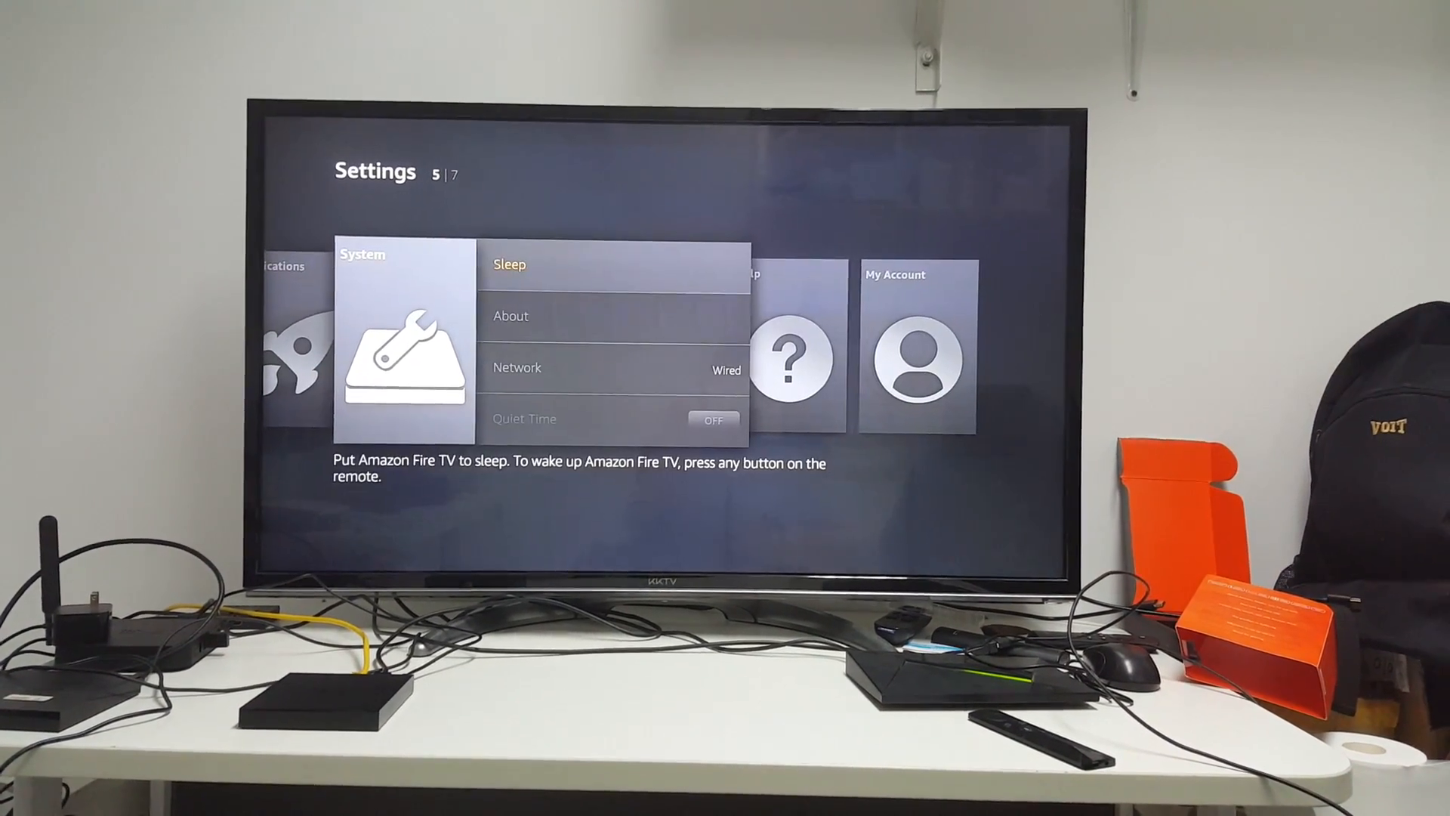
{"action": "scroll", "scroll_direction": "down", "scroll_amount": 3}
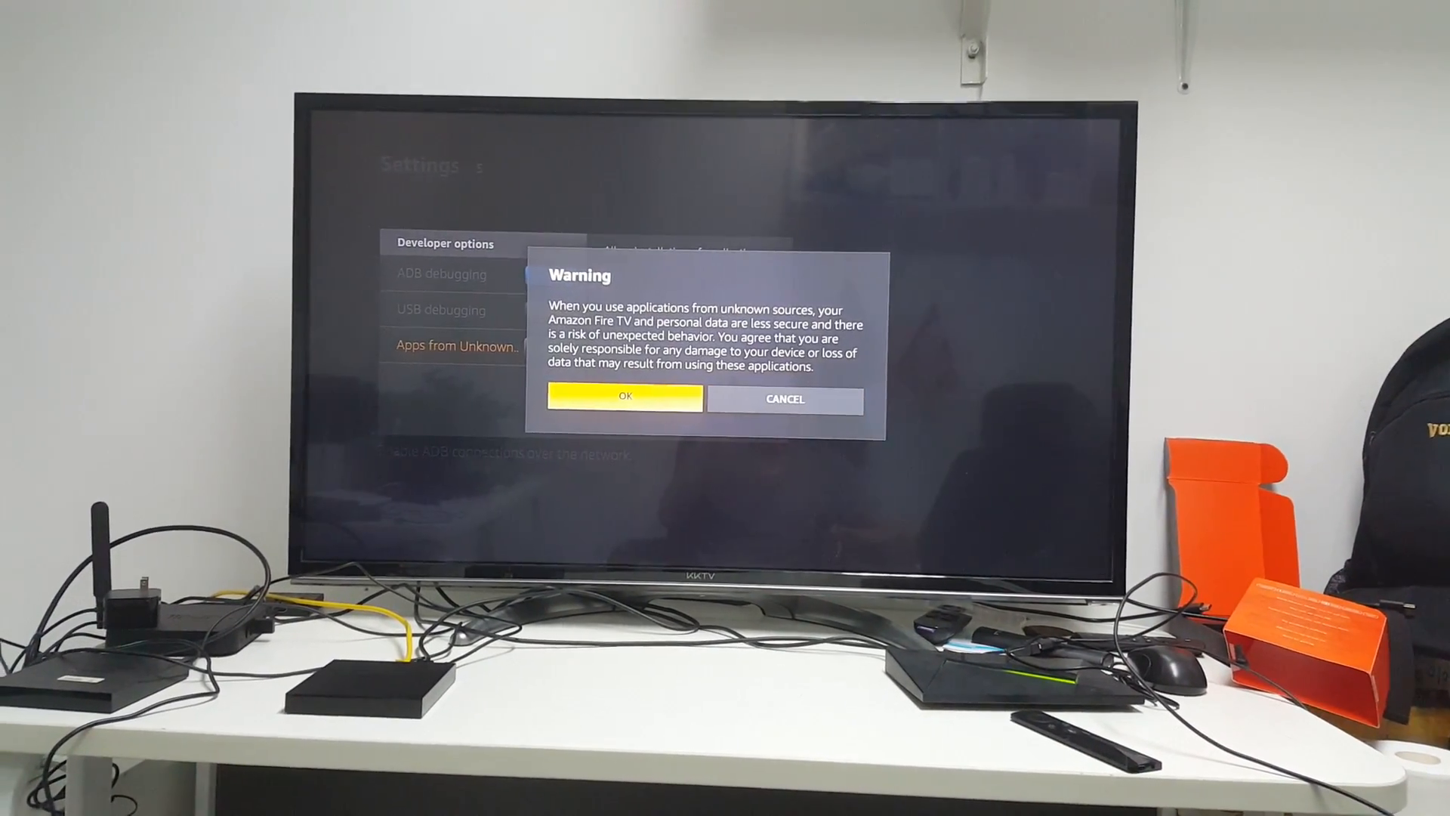
{"action": "left_click", "coordinate": [623, 398]}
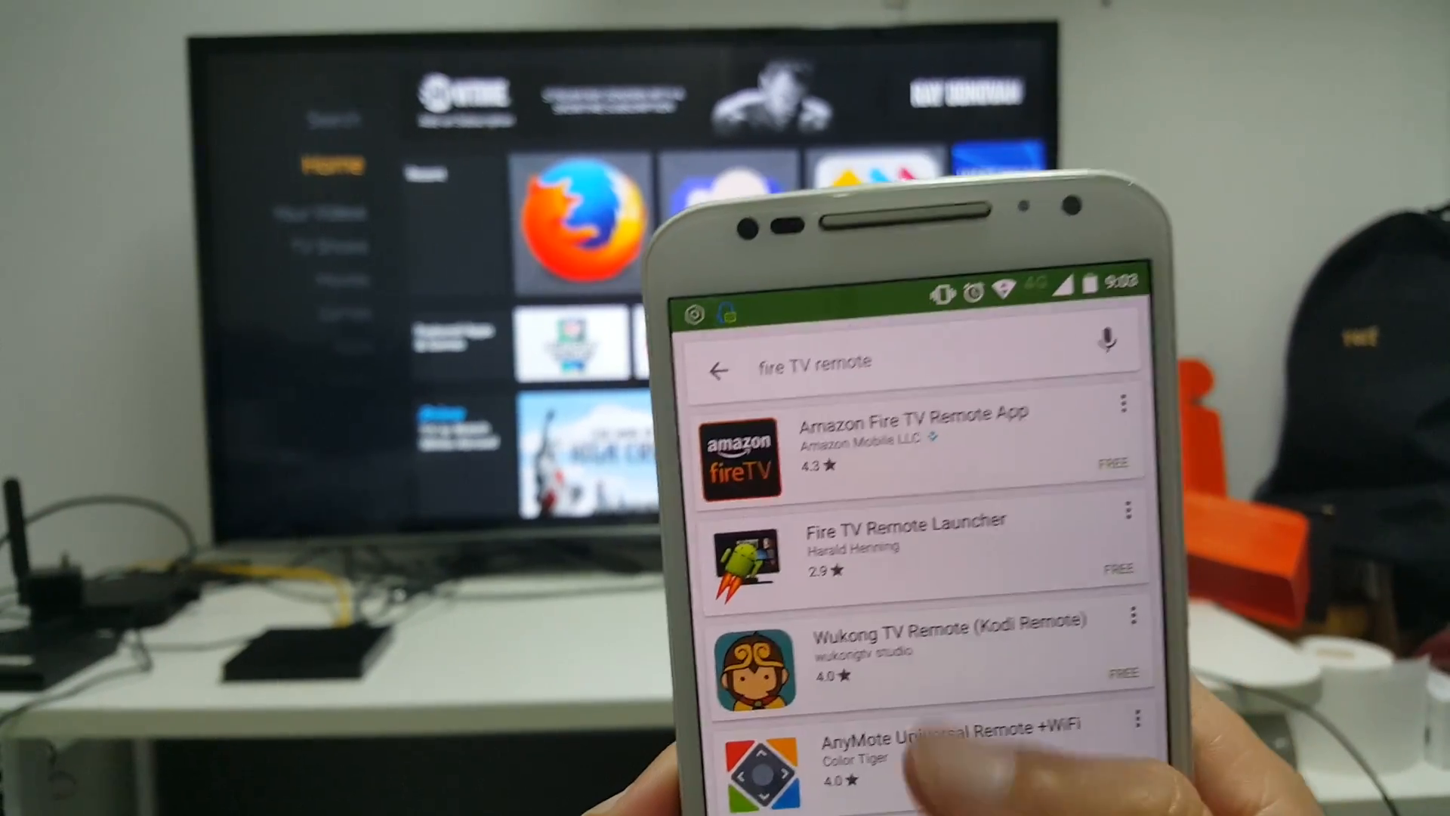
Scroll the Play Store results for 'fire TV remote' to pick a remote app
{"action": "scroll", "scroll_direction": "up", "scroll_amount": 3}
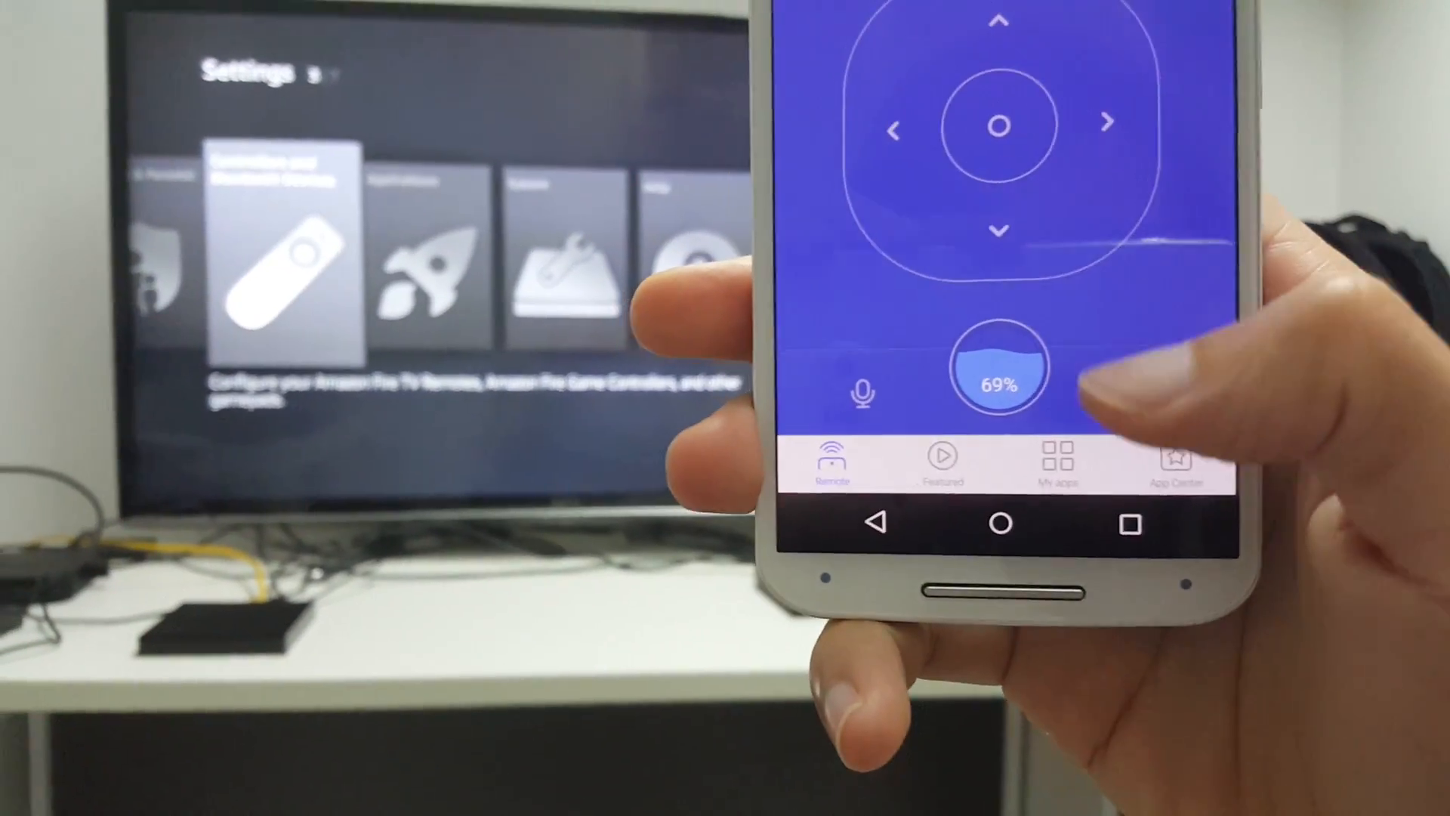
Navigate the Fire TV Settings menu using CetusPlay's D-pad and OK button
{"action": "left_click", "coordinate": [1171, 472]}
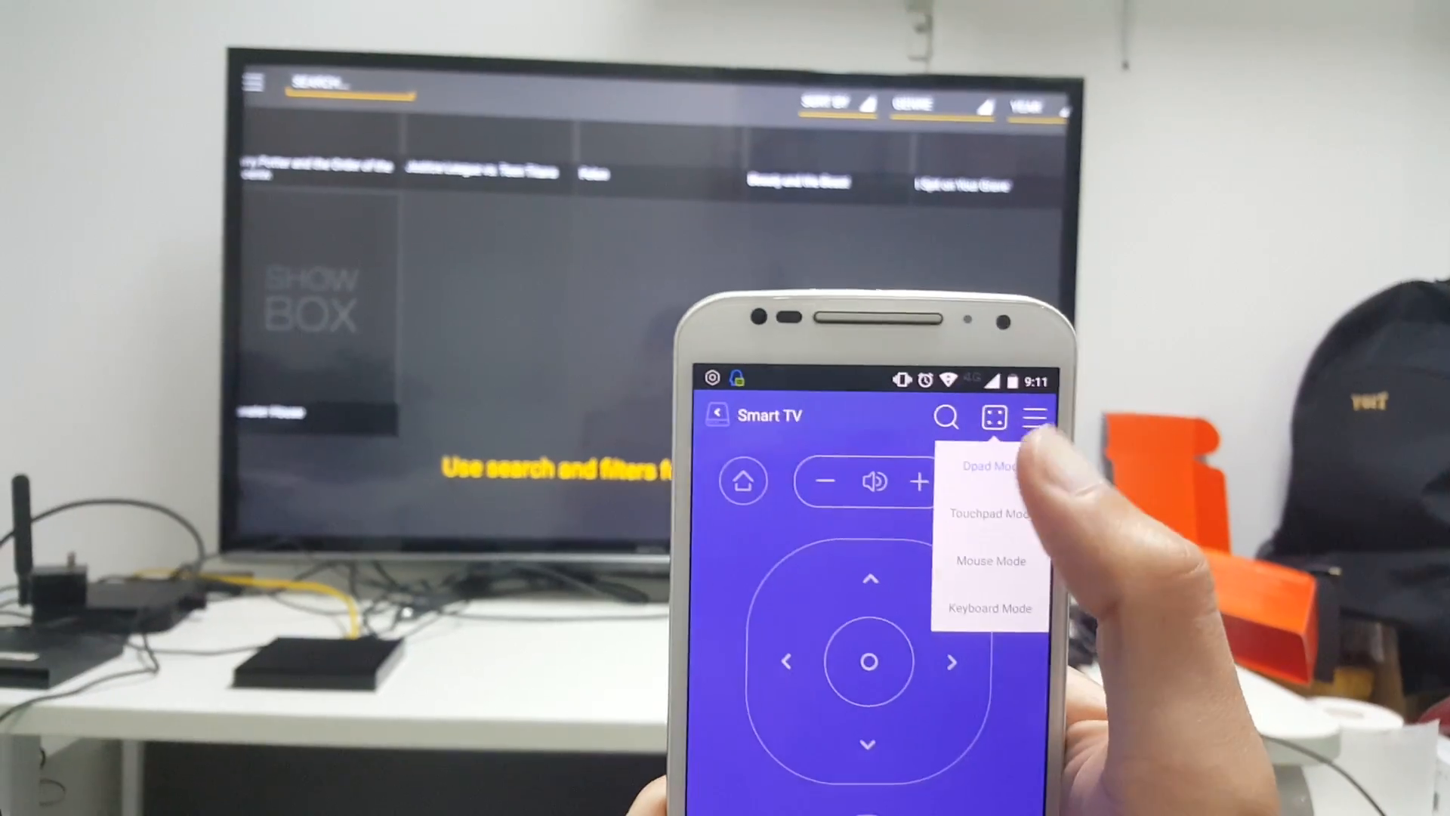
Choose Mouse Mode in CetusPlay with ShowBox open on the TV
{"action": "left_click", "coordinate": [989, 561]}
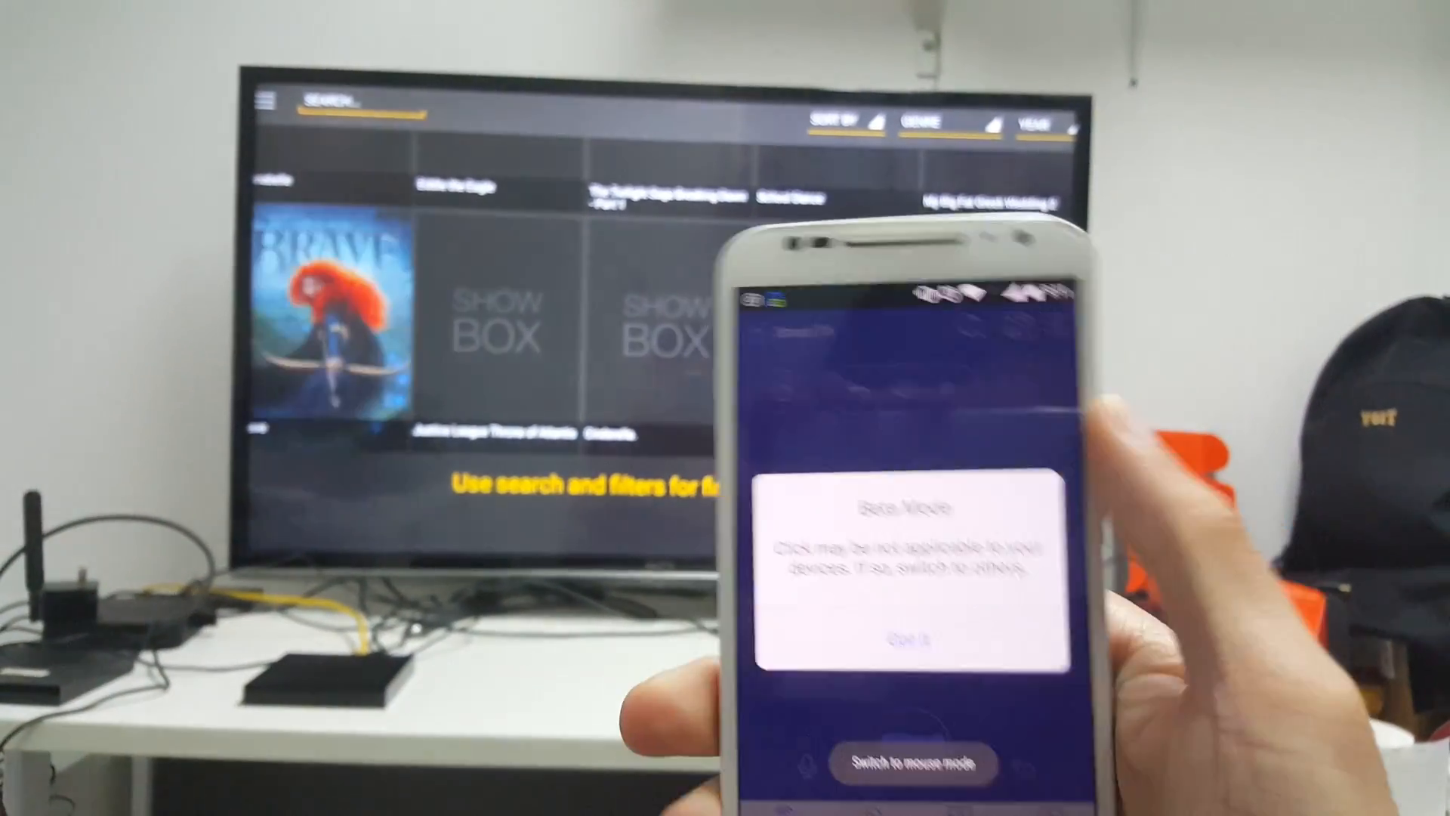